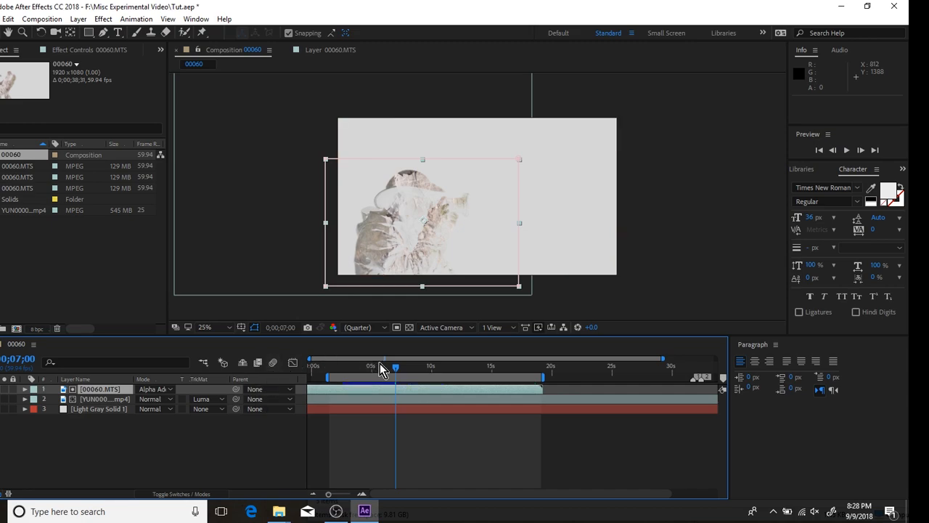
# Step: Scrub the example timeline to preview the finished composite at another moment
pyautogui.moveTo(395, 376); pyautogui.dragTo(354, 376)
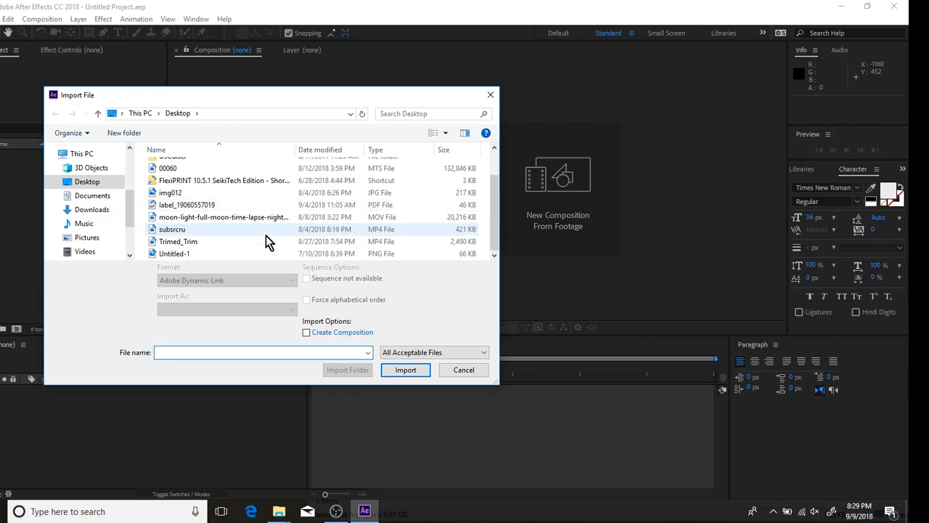
# Step: Import the Trimed_Trim green-screen clip into the project
pyautogui.click(177, 241)
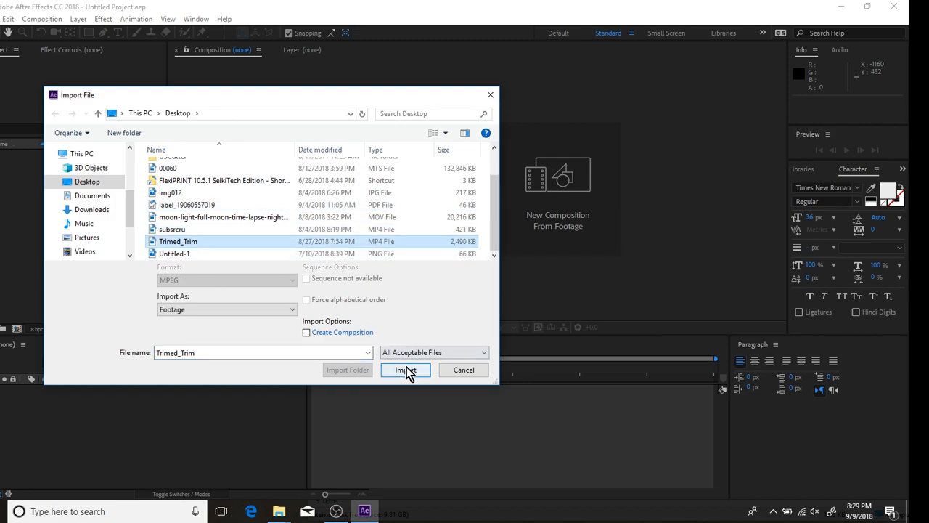
pyautogui.click(405, 371)
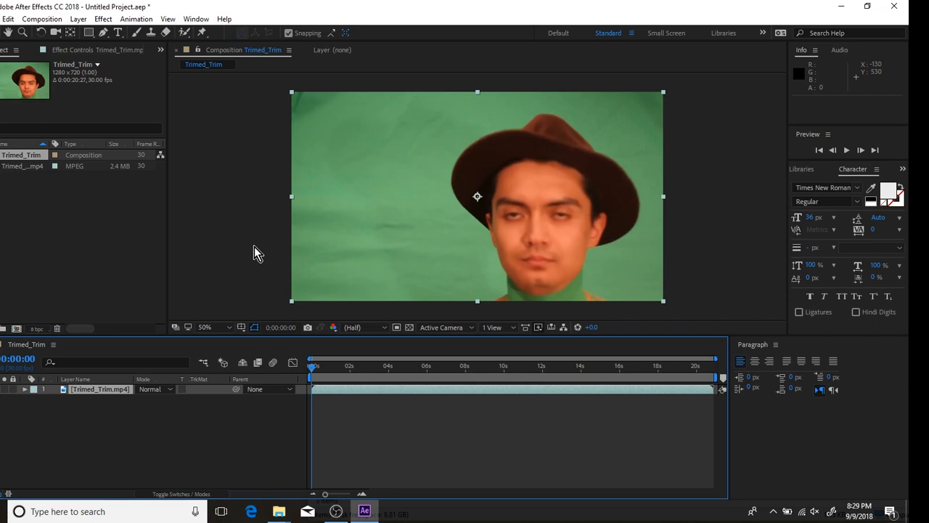
pyautogui.moveTo(210, 224)
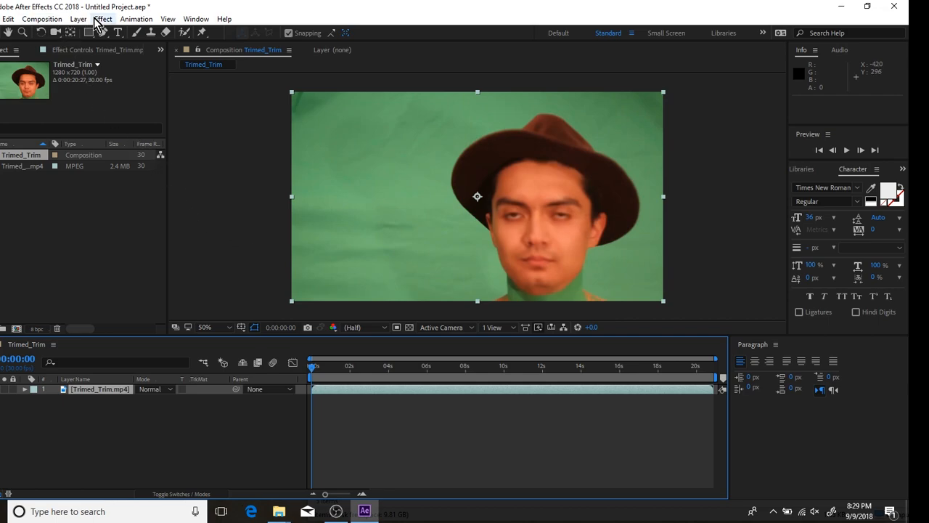
# Step: Apply Keylight (1.2) to the green-screen clip and view the Intermediate Result
pyautogui.click(102, 19)
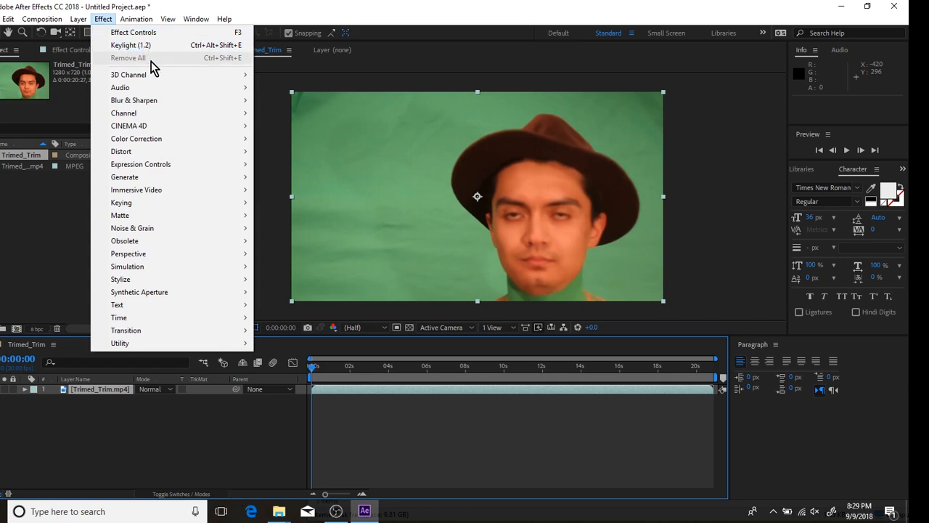
pyautogui.moveTo(122, 204)
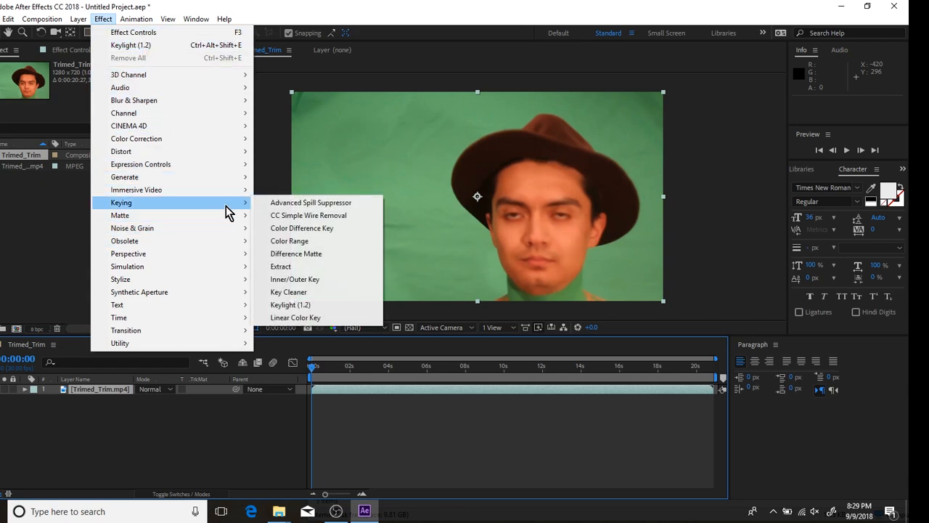
pyautogui.click(290, 305)
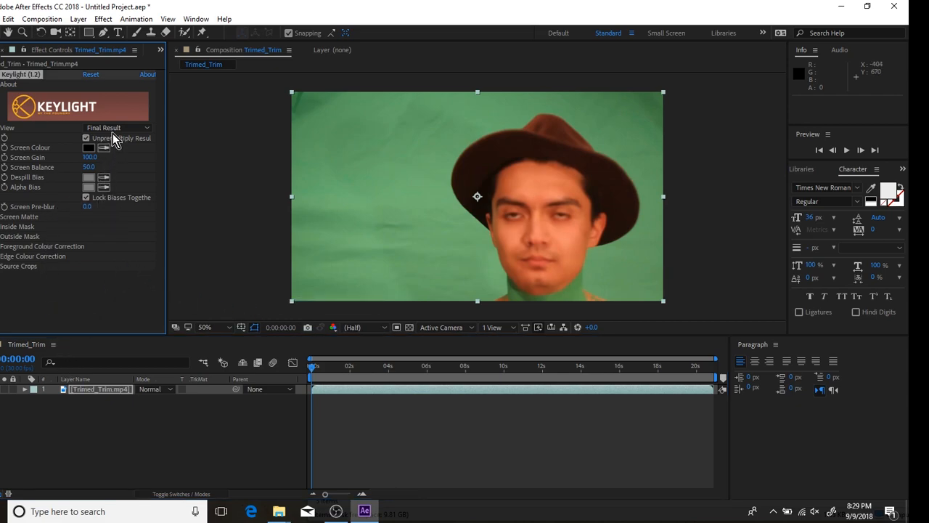
pyautogui.click(116, 127)
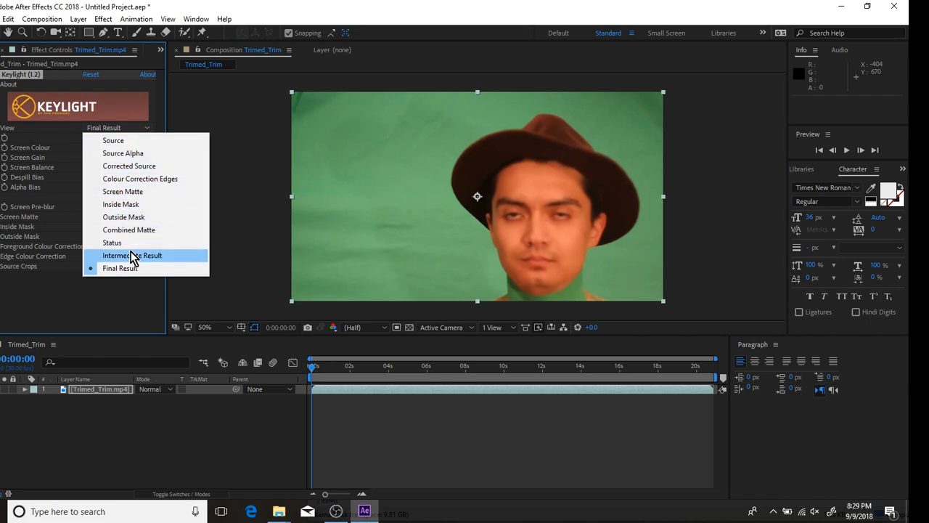
pyautogui.click(132, 256)
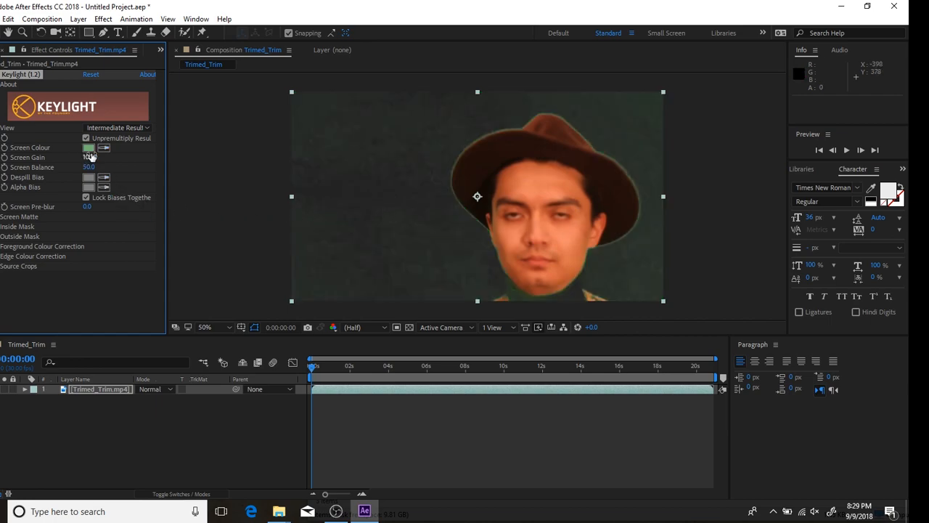
# Step: In Screen Matte view, raise Screen Gain and adjust Screen Balance until the silhouette is solid, then return to Intermediate Result
pyautogui.click(116, 128)
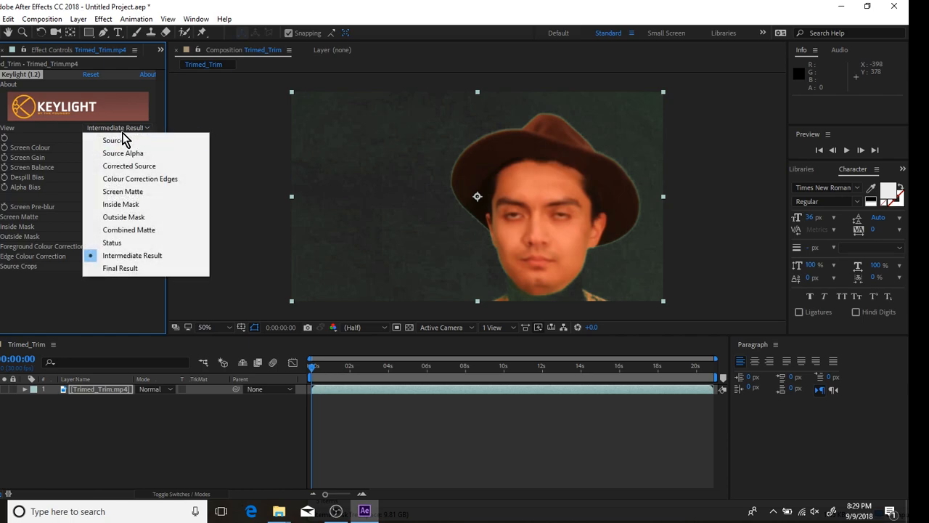
pyautogui.click(122, 192)
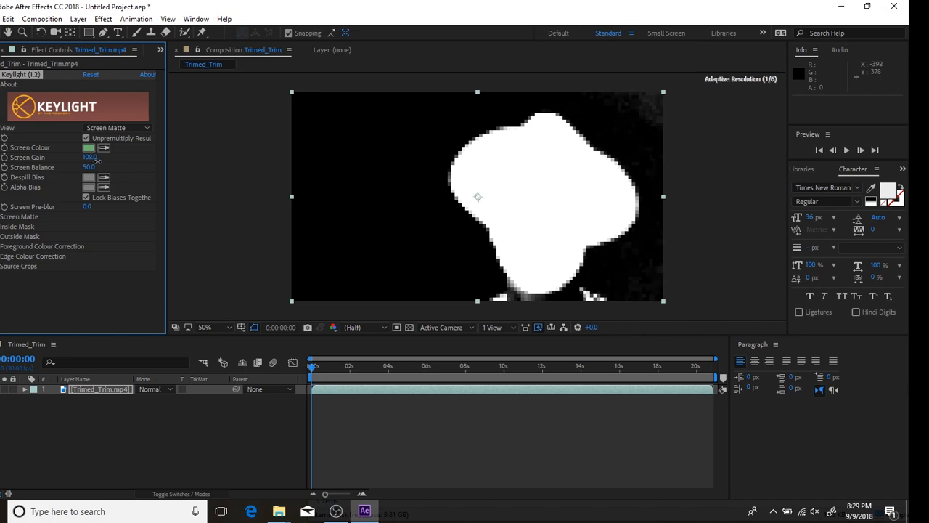
pyautogui.moveTo(90, 167); pyautogui.dragTo(96, 167)
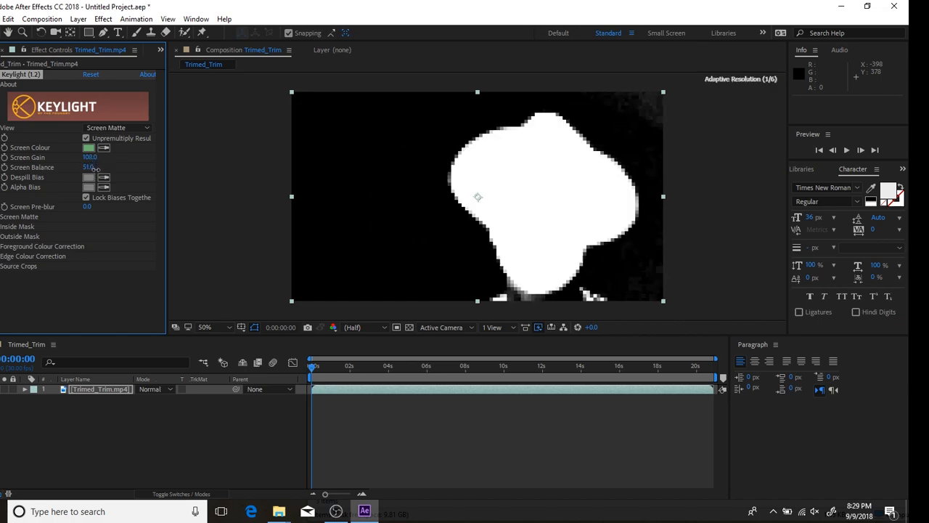
pyautogui.moveTo(89, 167); pyautogui.dragTo(87, 169)
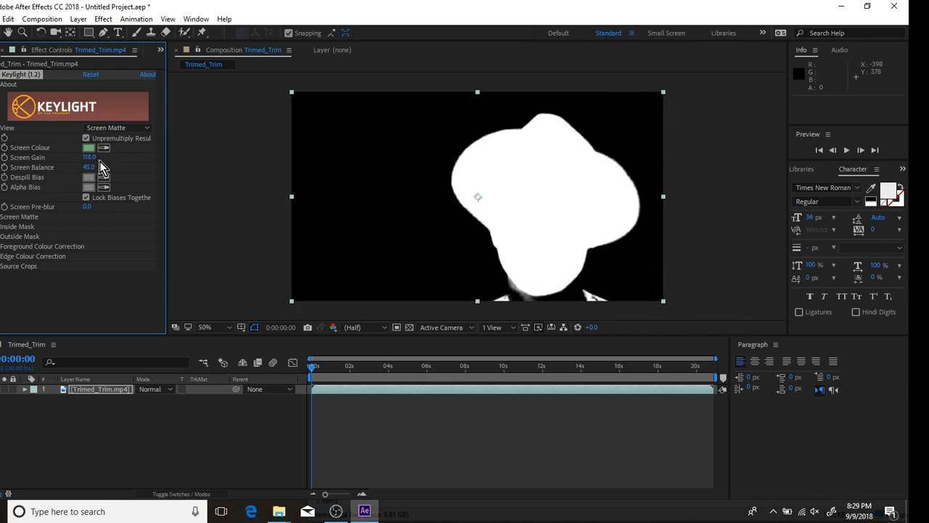
pyautogui.click(117, 128)
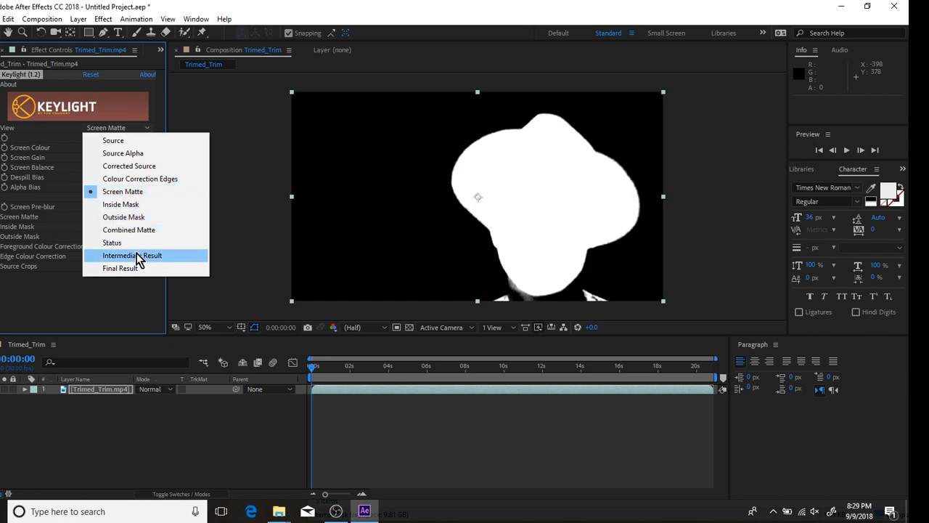
pyautogui.click(132, 256)
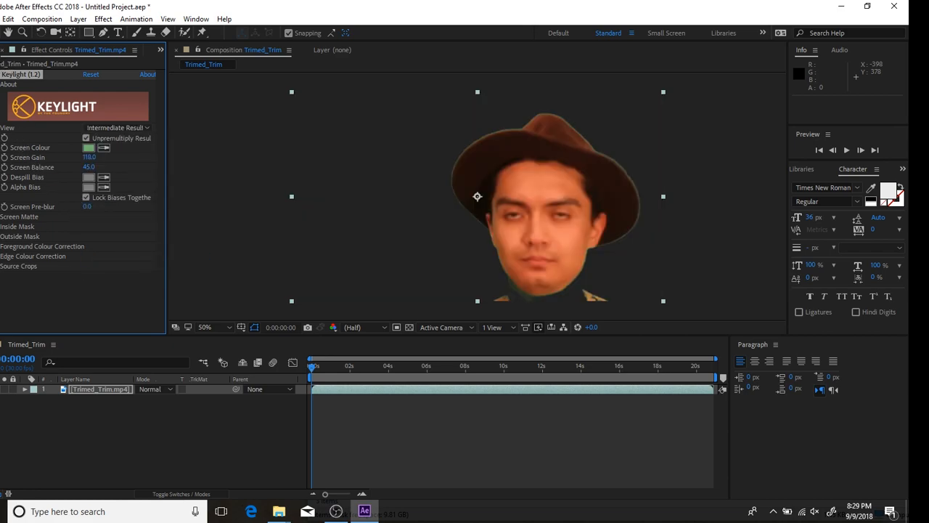
pyautogui.click(9, 19)
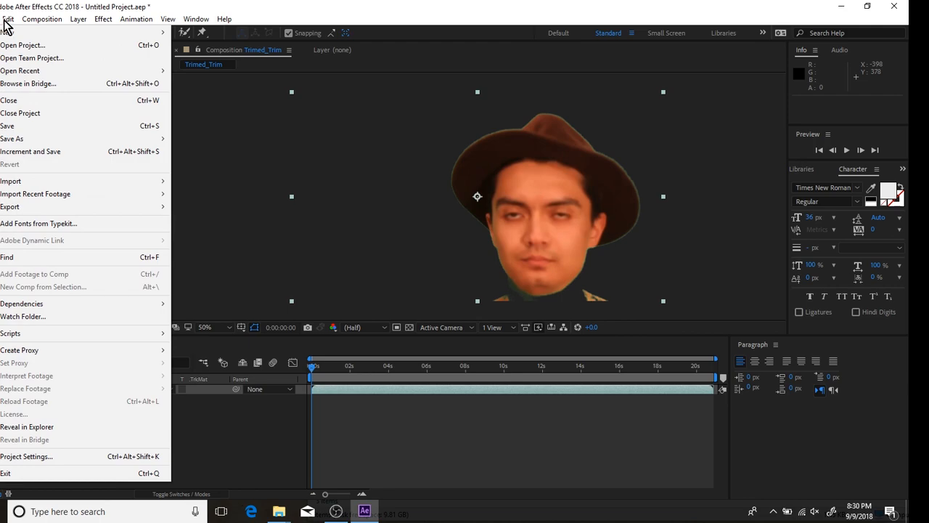
# Step: Create a medium yellow solid layer as the background beneath the keyed clip
pyautogui.click(78, 19)
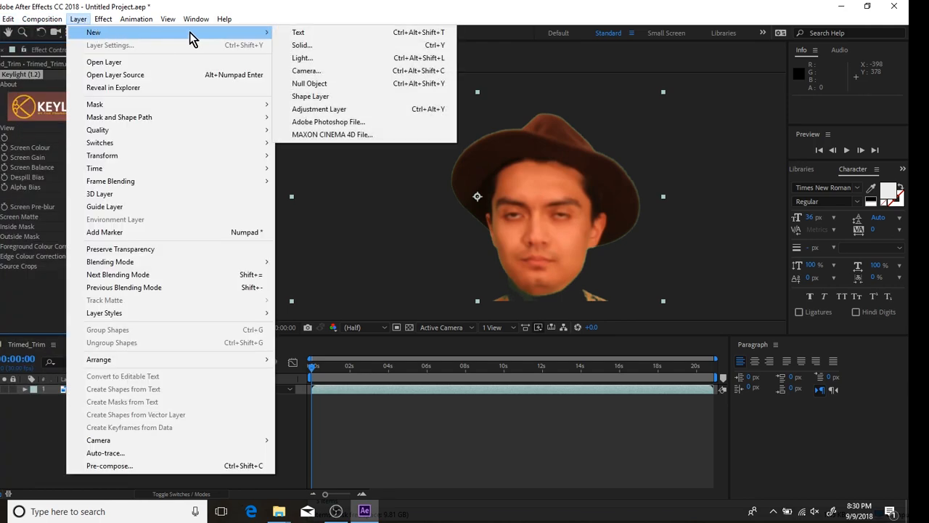
pyautogui.moveTo(304, 46)
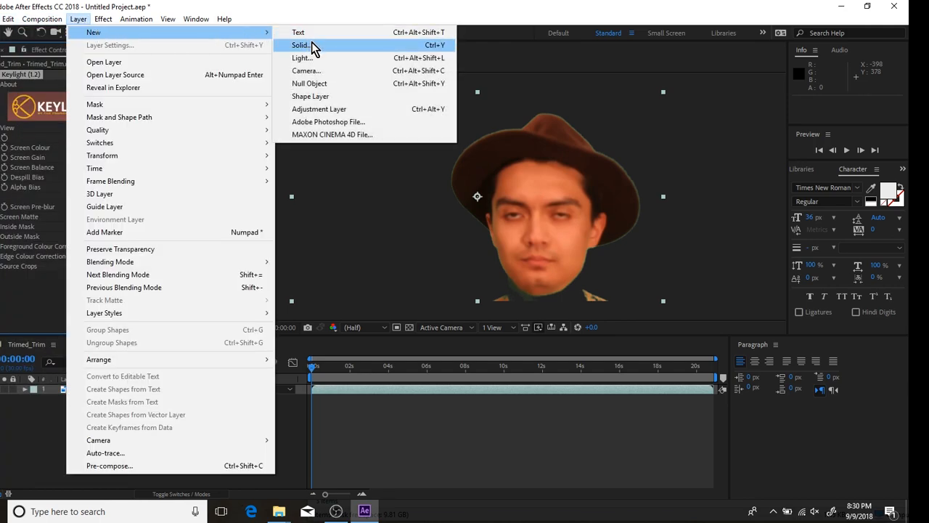
pyautogui.click(301, 45)
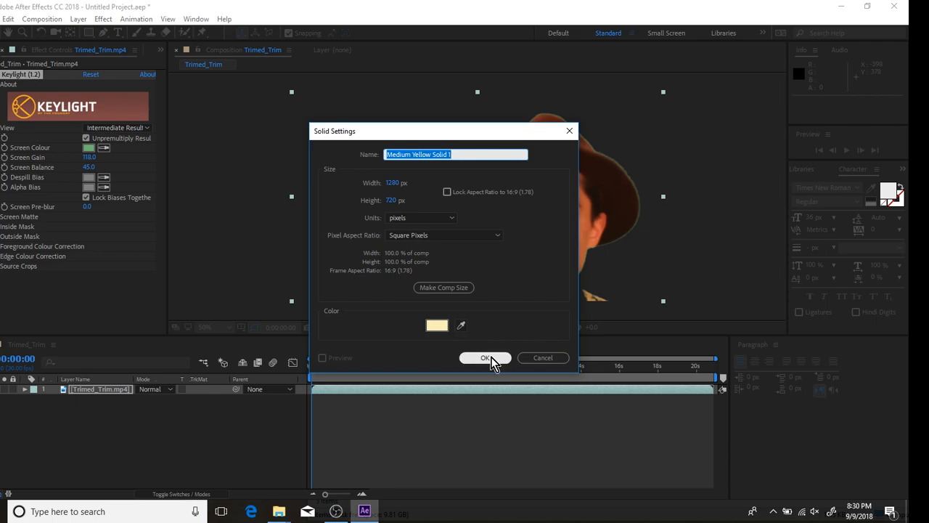
pyautogui.click(485, 357)
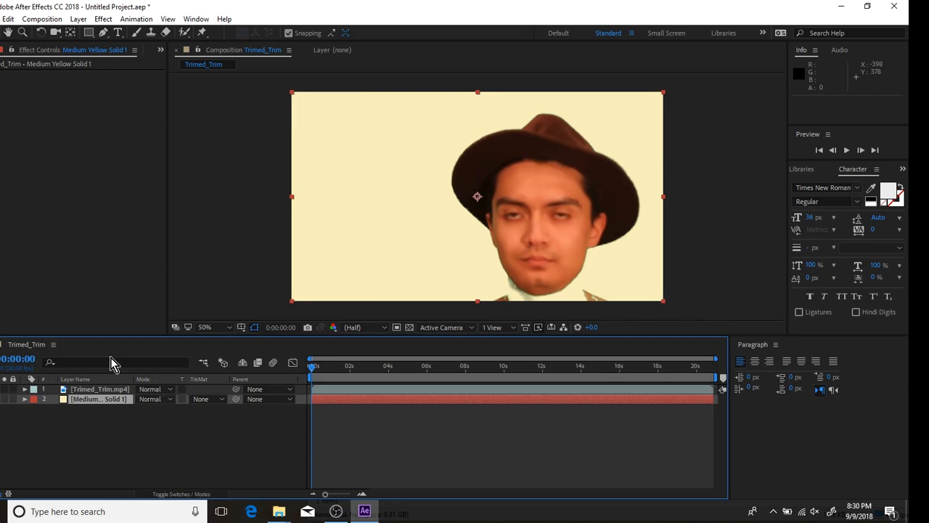
pyautogui.click(8, 19)
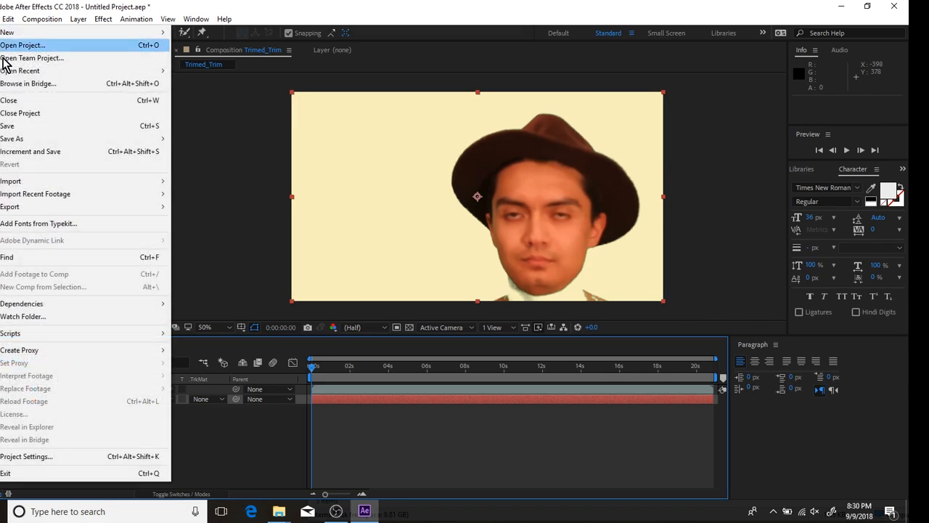
pyautogui.moveTo(12, 180)
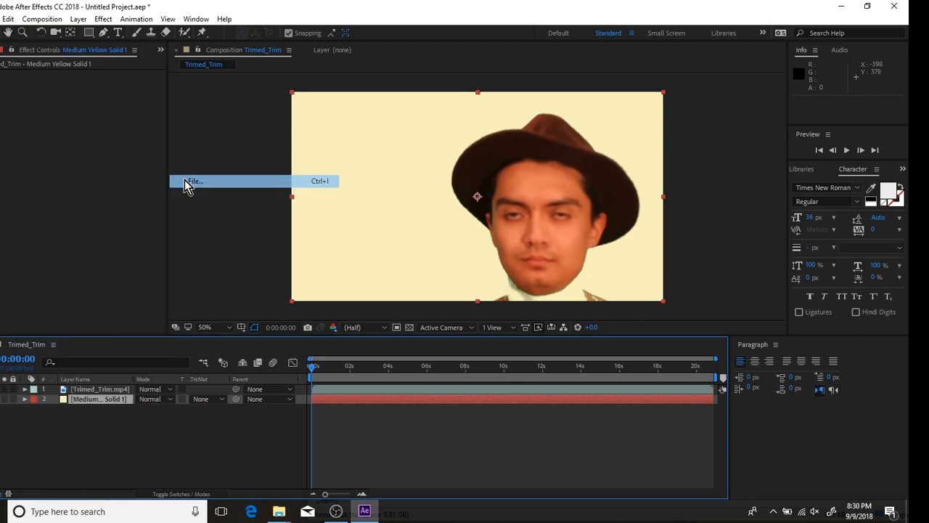
# Step: Import the moon-light night time-lapse MOV into the project
pyautogui.click(193, 180)
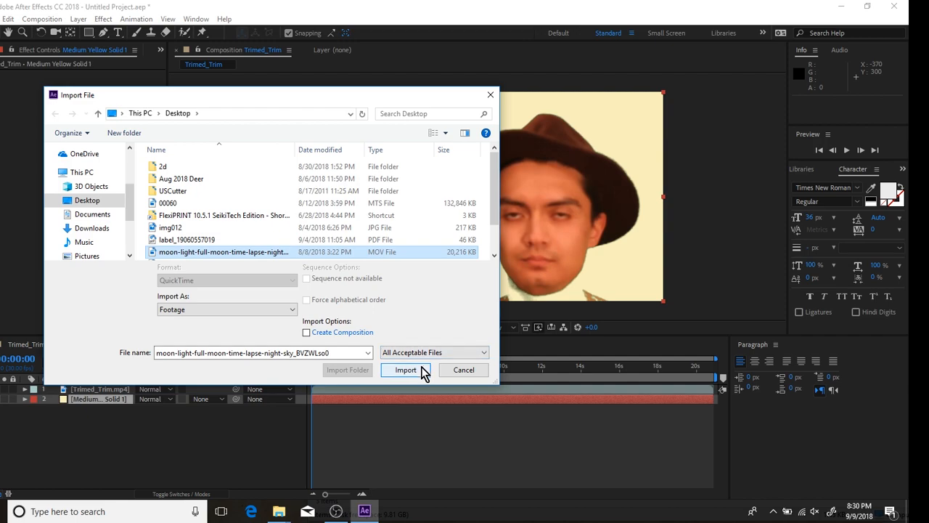
pyautogui.click(407, 371)
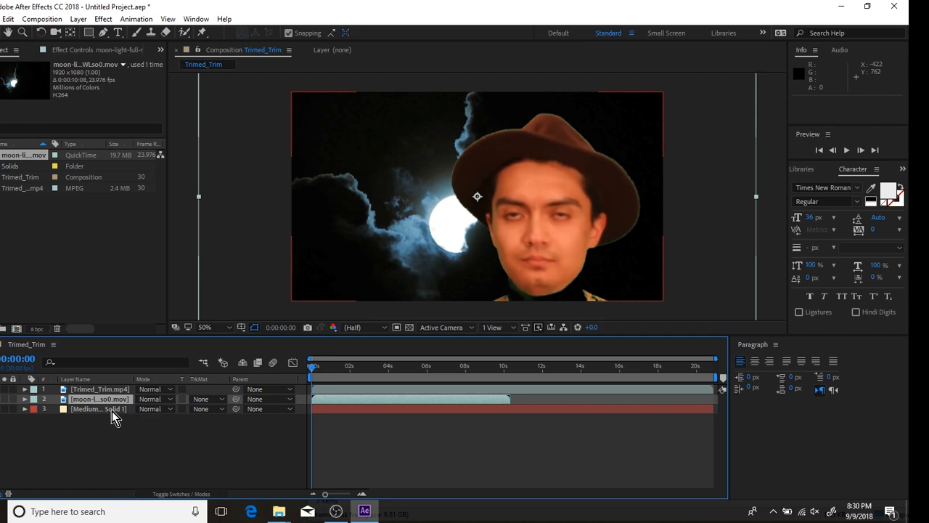
pyautogui.moveTo(122, 421)
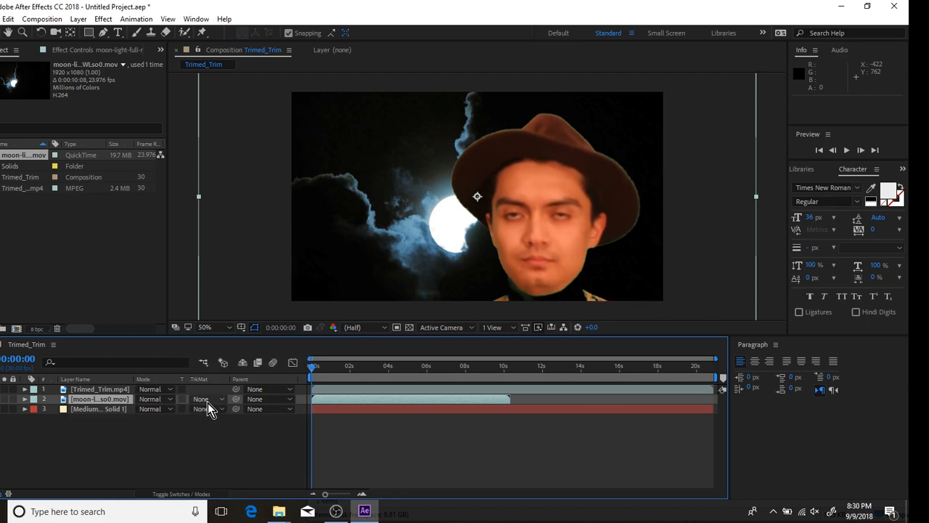
# Step: Set the moon layer's TrkMat to Alpha Matte and scale the Trimed_Trim silhouette to about 104%
pyautogui.click(206, 398)
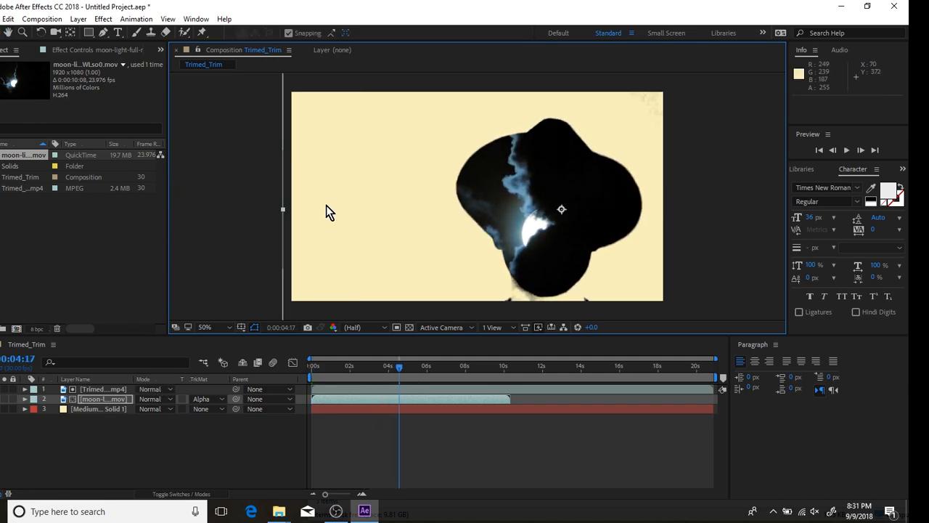
pyautogui.click(103, 389)
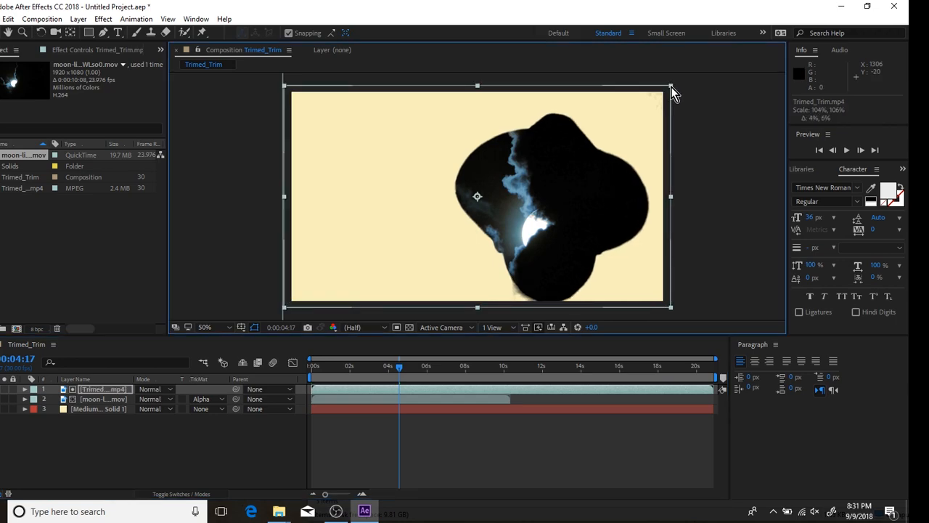
pyautogui.moveTo(671, 86); pyautogui.dragTo(699, 87)
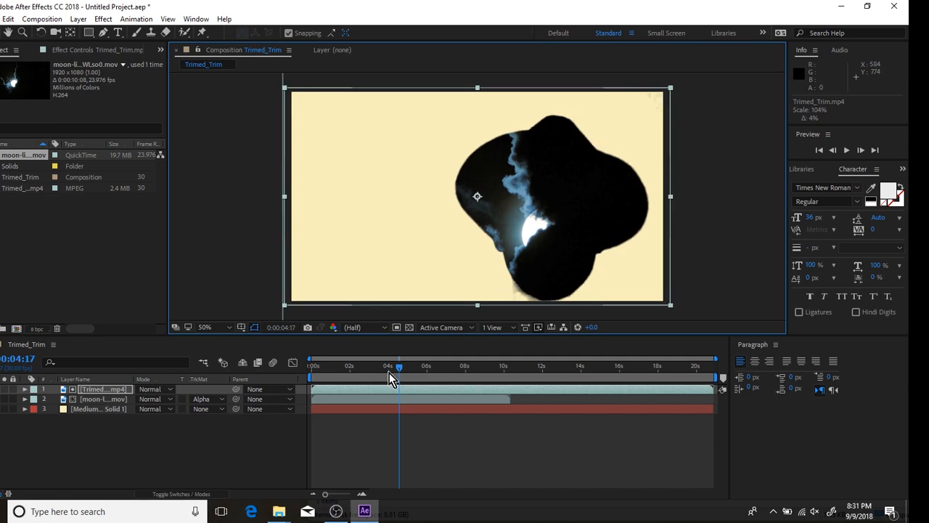
pyautogui.moveTo(400, 366); pyautogui.dragTo(347, 366)
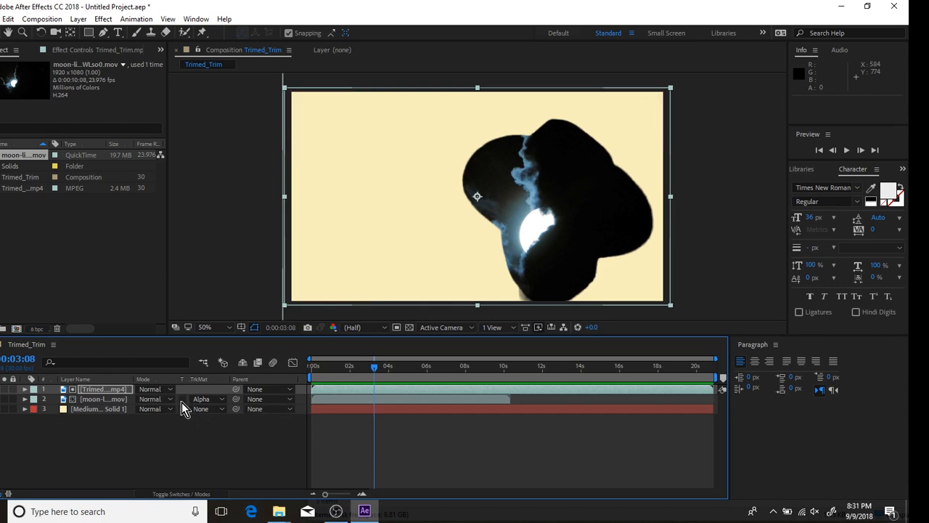
# Step: Switch the moon layer's matte to Luma Matte and play the preview
pyautogui.click(211, 398)
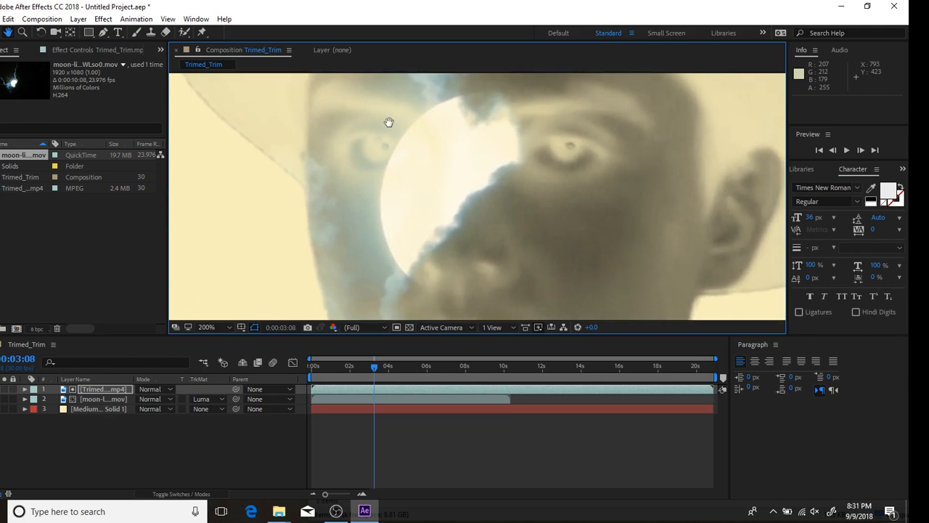
pyautogui.press('space')
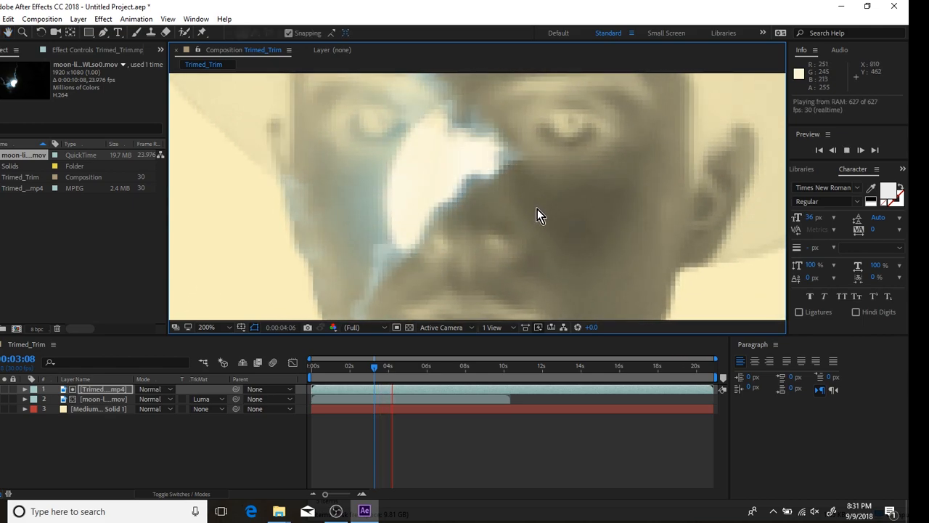